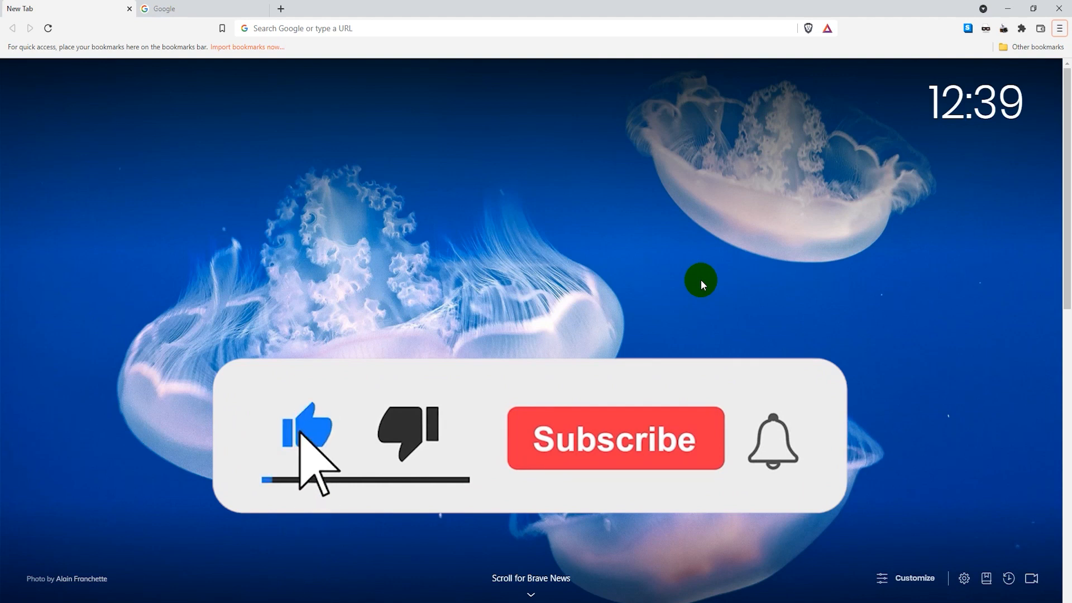
# Swap the jellyfish new tab photo for a purple-to-orange gradient background
pyautogui.click(613, 438)
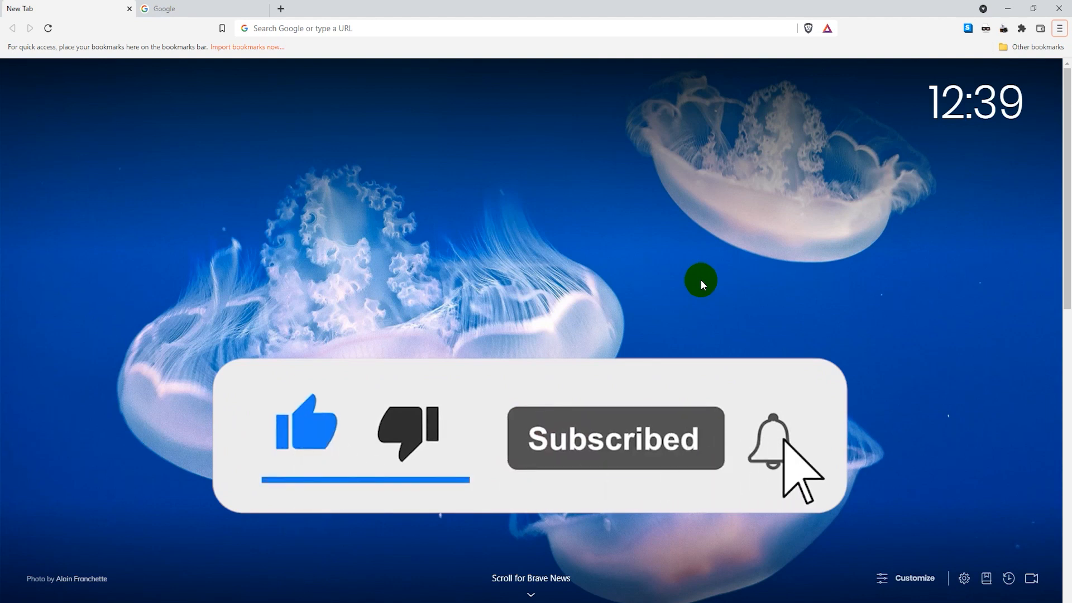
pyautogui.click(773, 438)
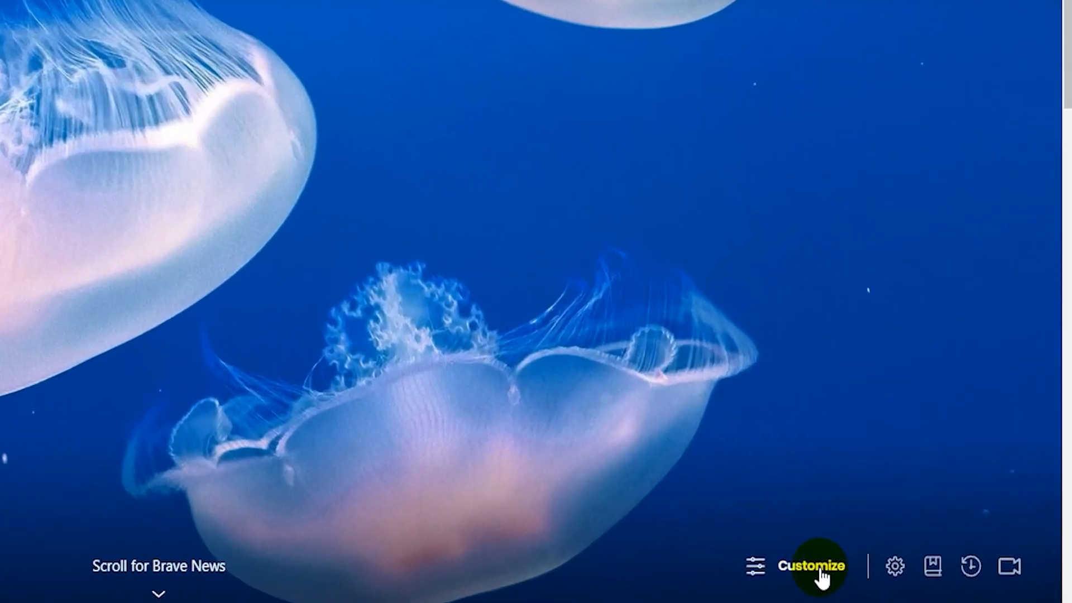
pyautogui.click(813, 566)
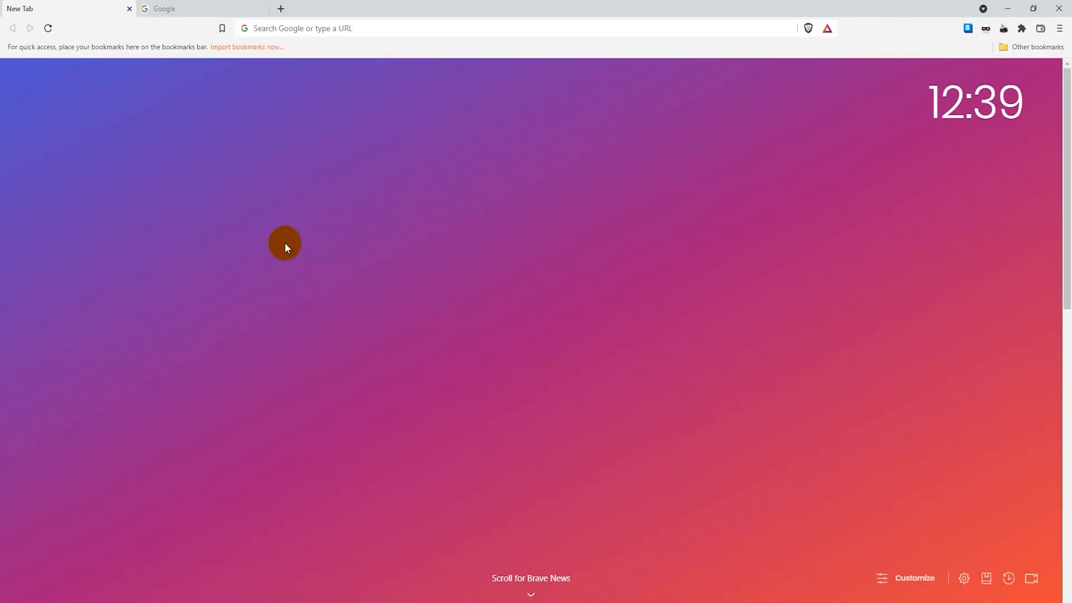
pyautogui.moveTo(820, 318)
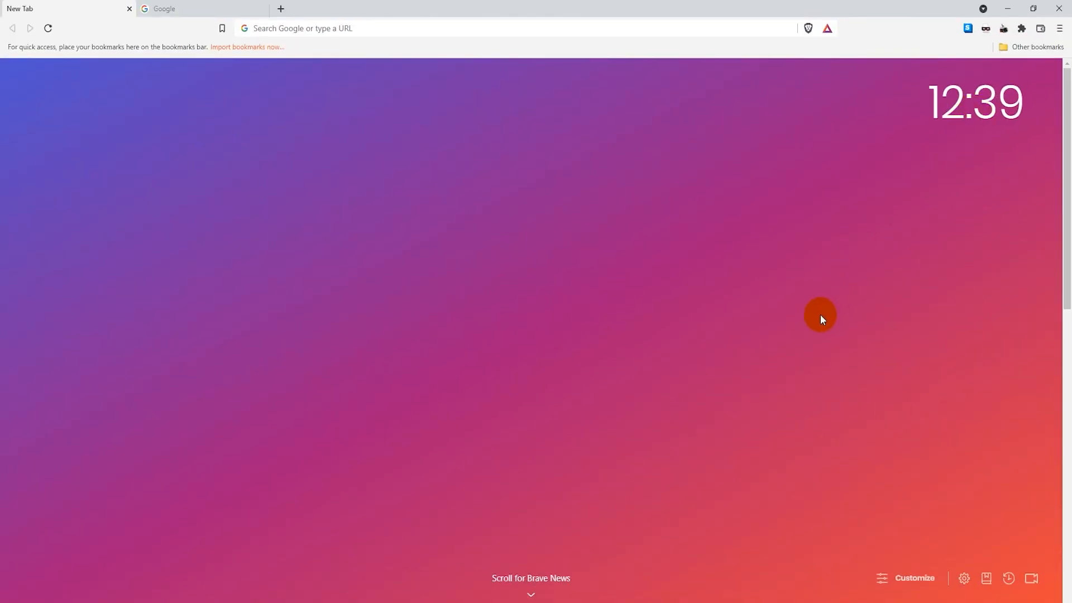
pyautogui.moveTo(560, 284)
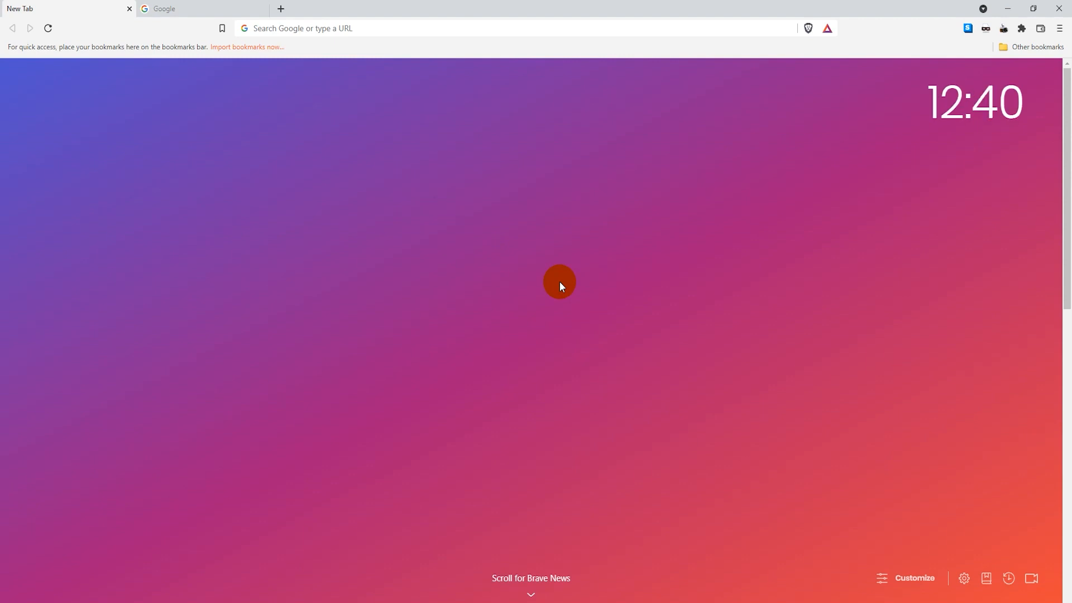
pyautogui.moveTo(562, 289)
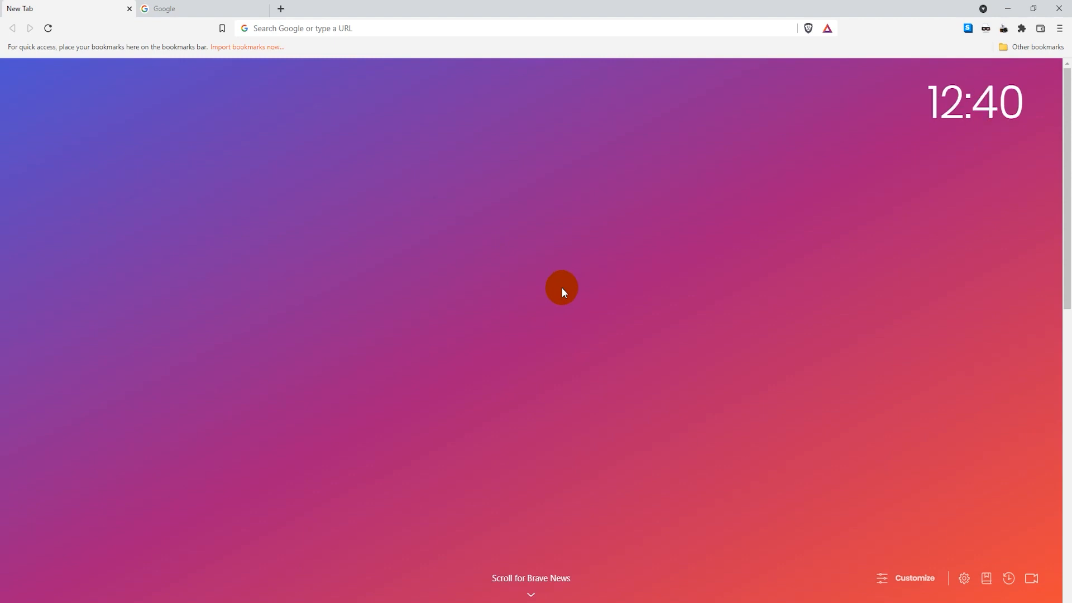
pyautogui.moveTo(300, 215)
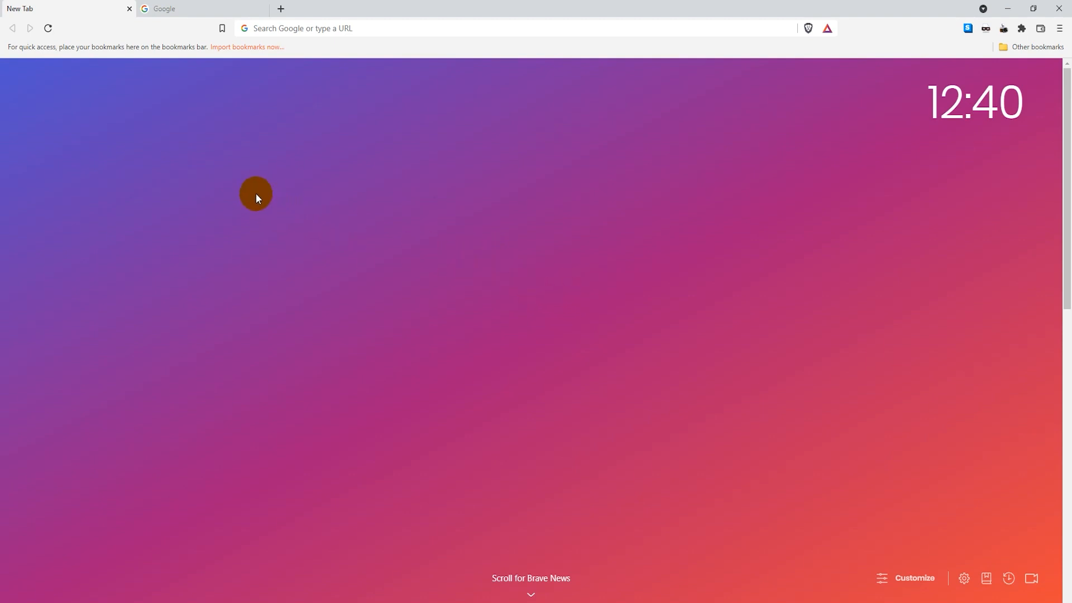
# Search Google for 'bwnt chrome extension' on the already open Google tab
pyautogui.click(164, 8)
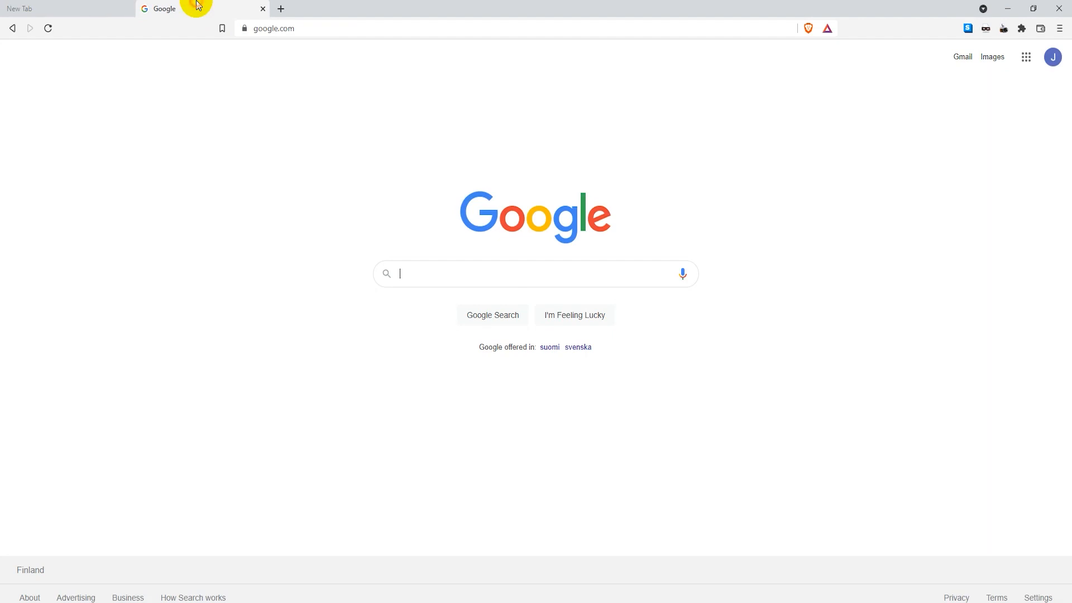
pyautogui.write('bwnt chrome extension')
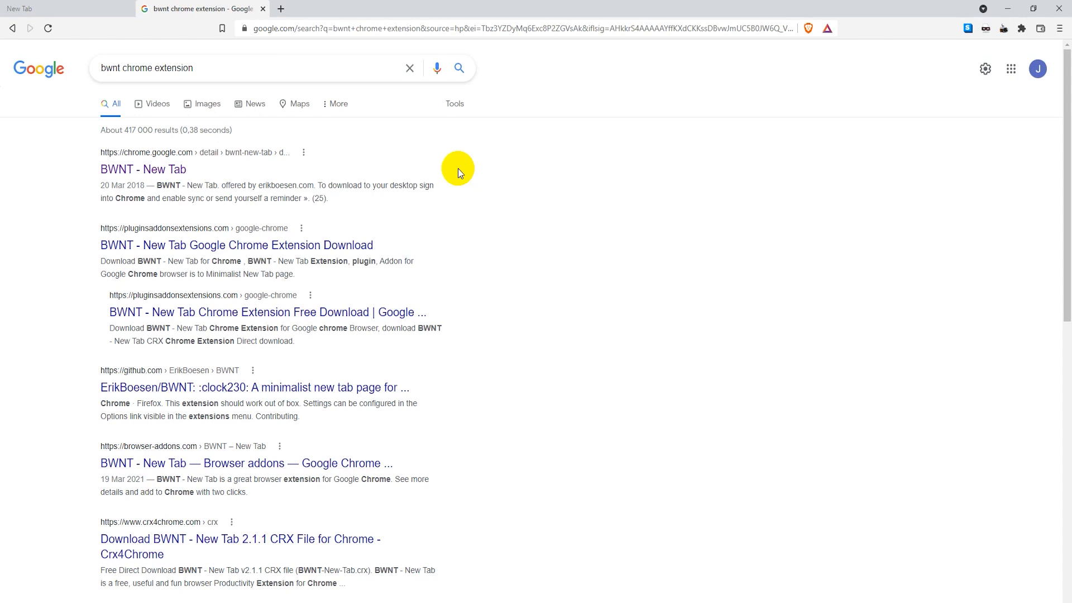
pyautogui.moveTo(158, 181)
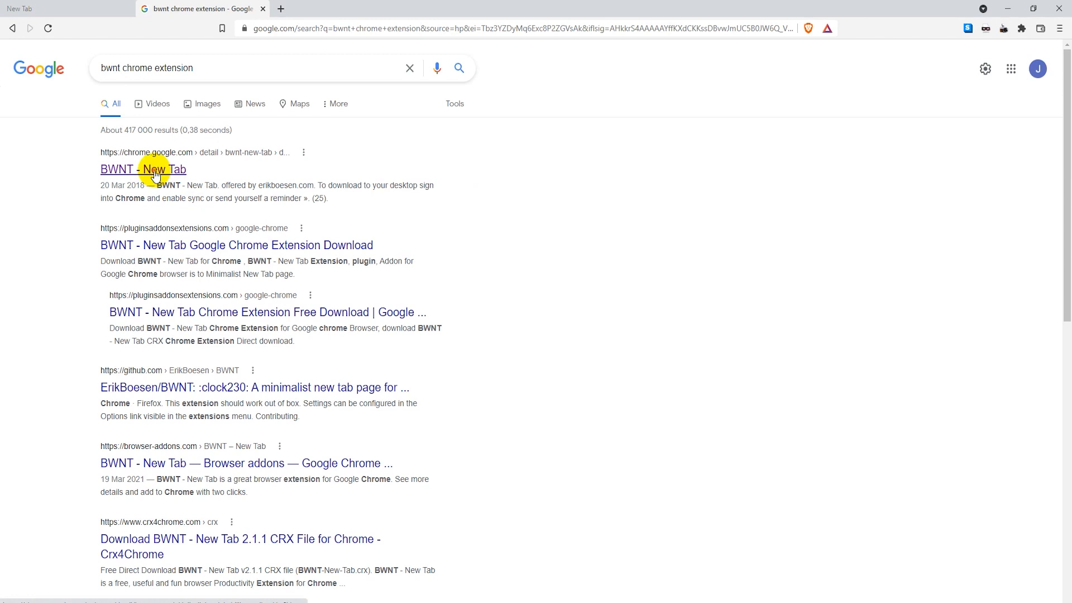
# Add BWNT - New Tab to Brave from its Chrome Web Store listing and dismiss the notice
pyautogui.click(143, 169)
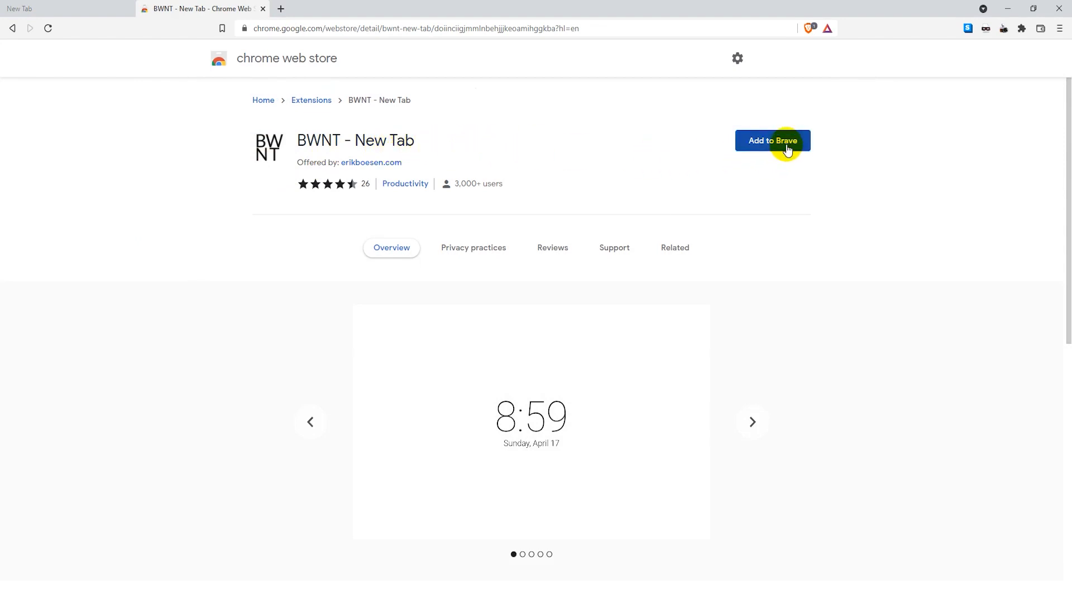
pyautogui.click(773, 141)
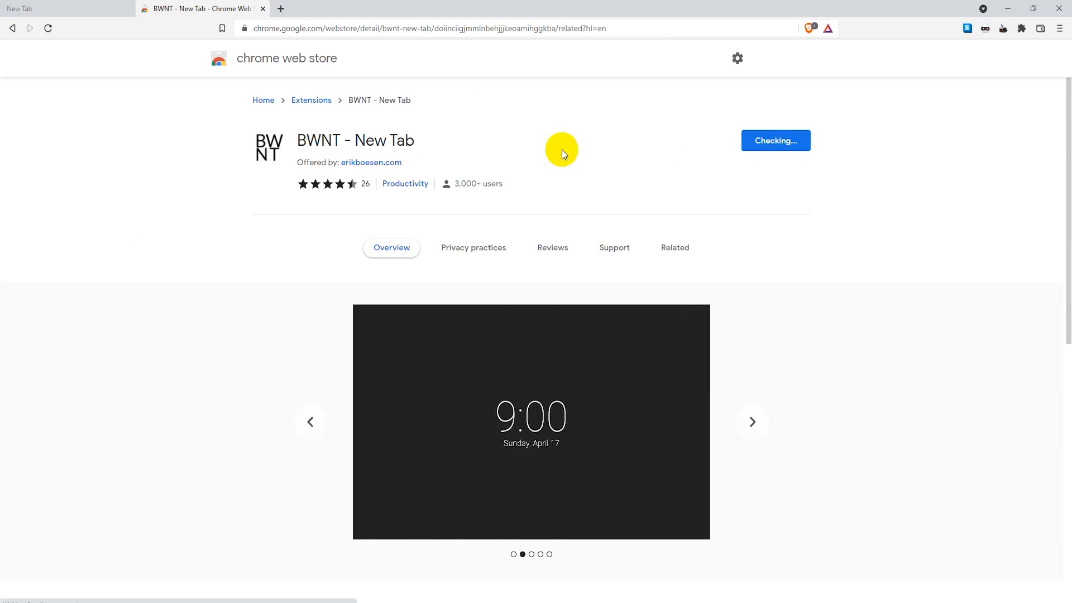
pyautogui.click(774, 140)
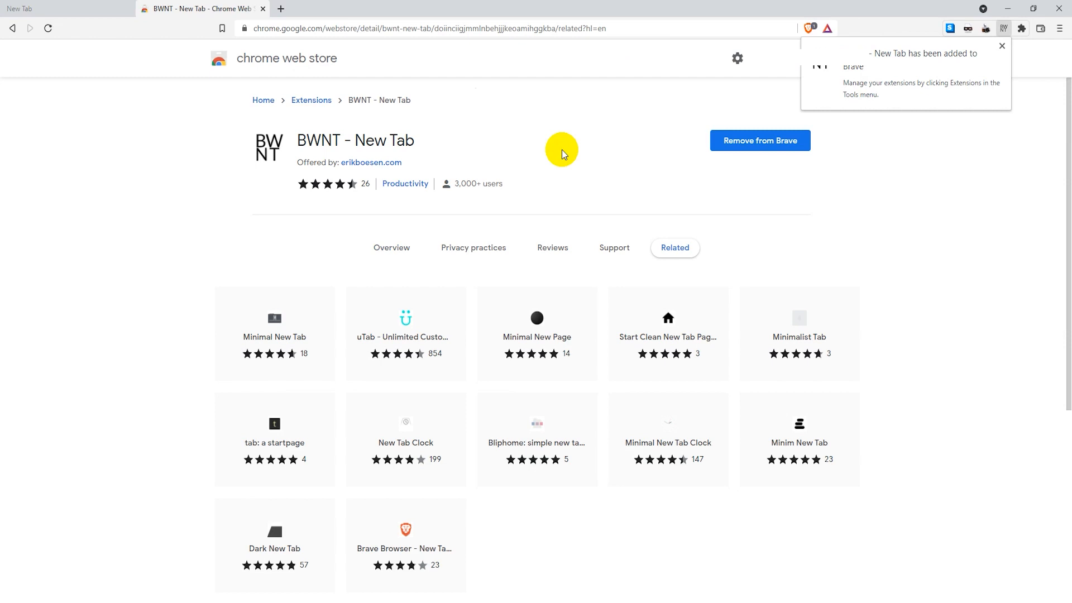
pyautogui.click(1002, 46)
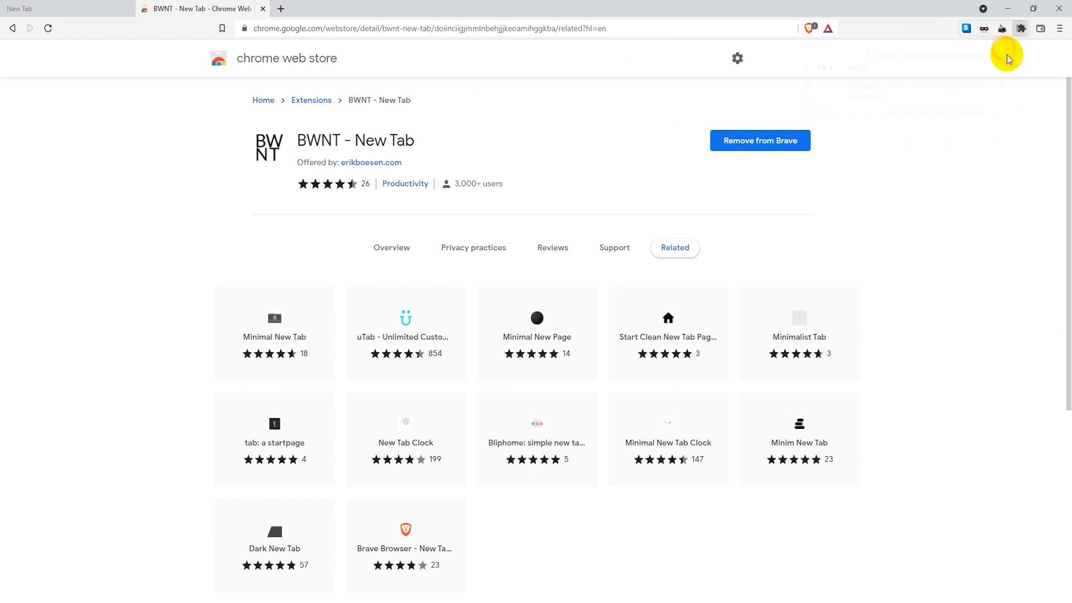
pyautogui.moveTo(1012, 95)
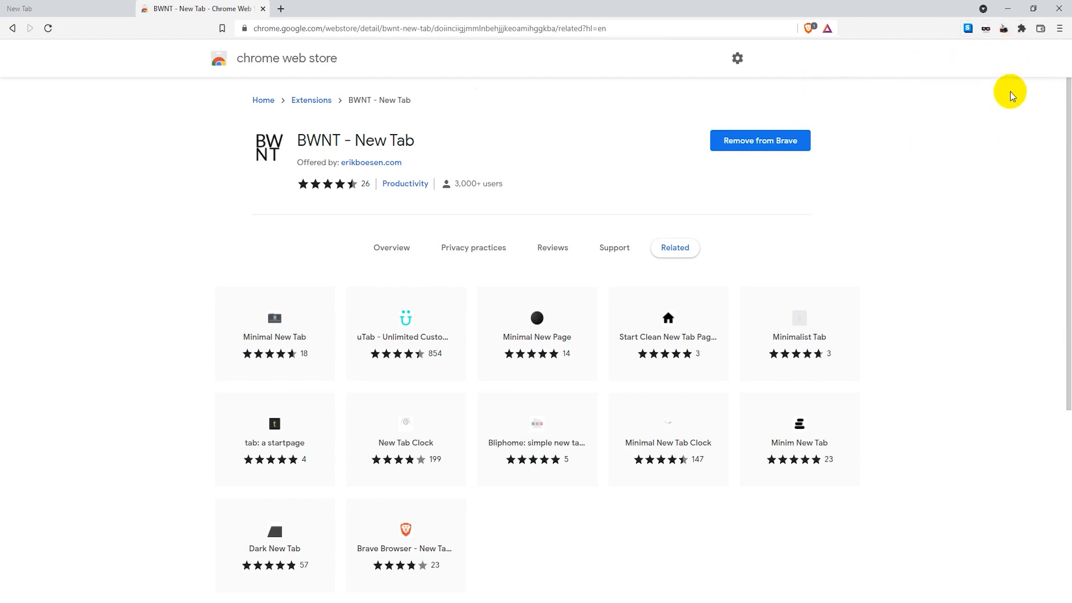
pyautogui.moveTo(1018, 91)
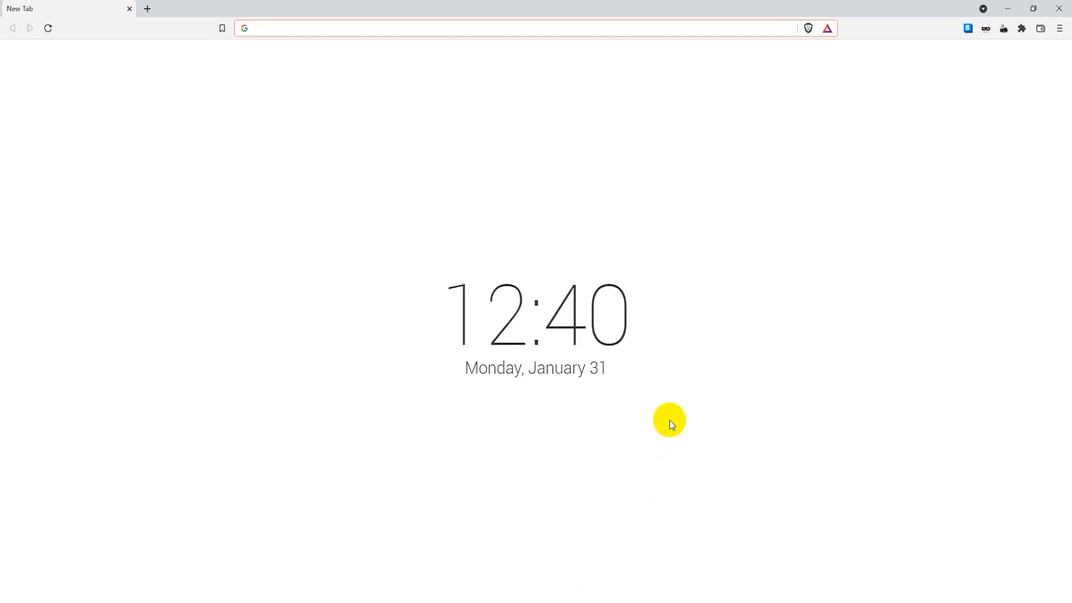
pyautogui.moveTo(719, 280)
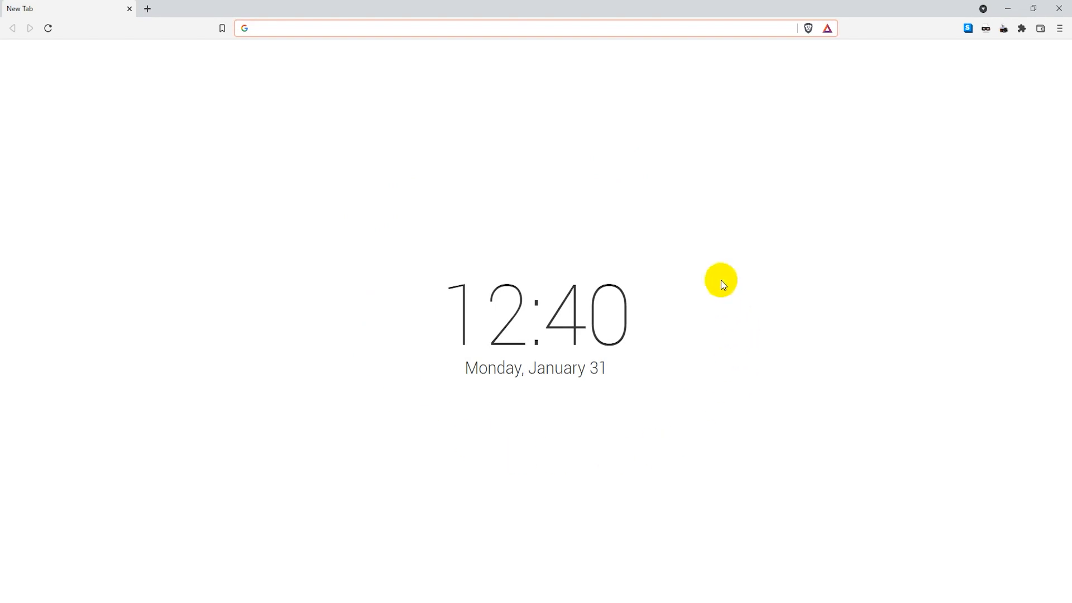
pyautogui.moveTo(655, 273)
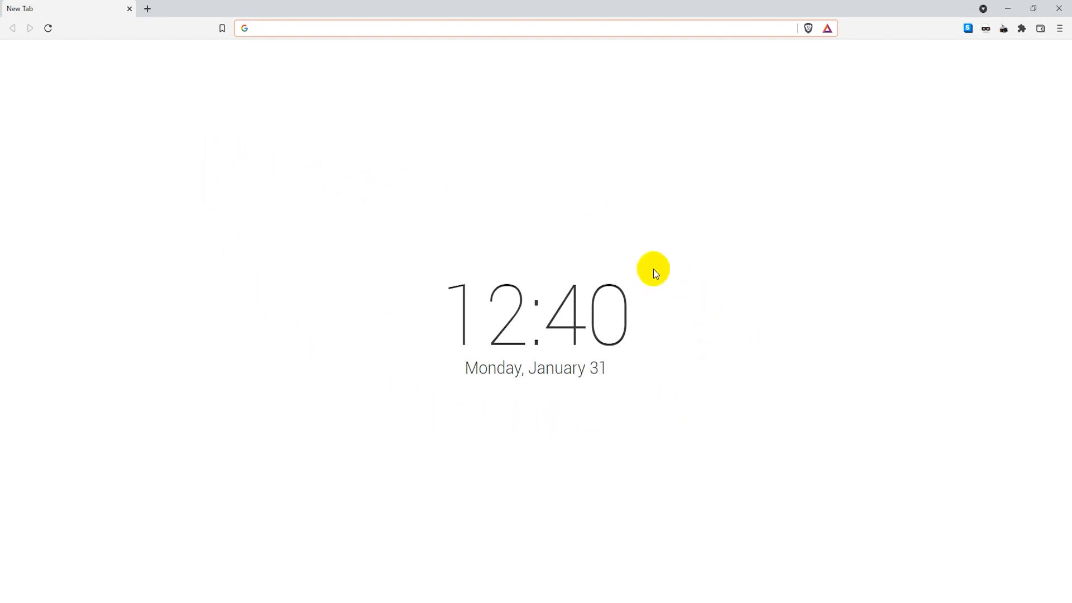
pyautogui.moveTo(491, 385)
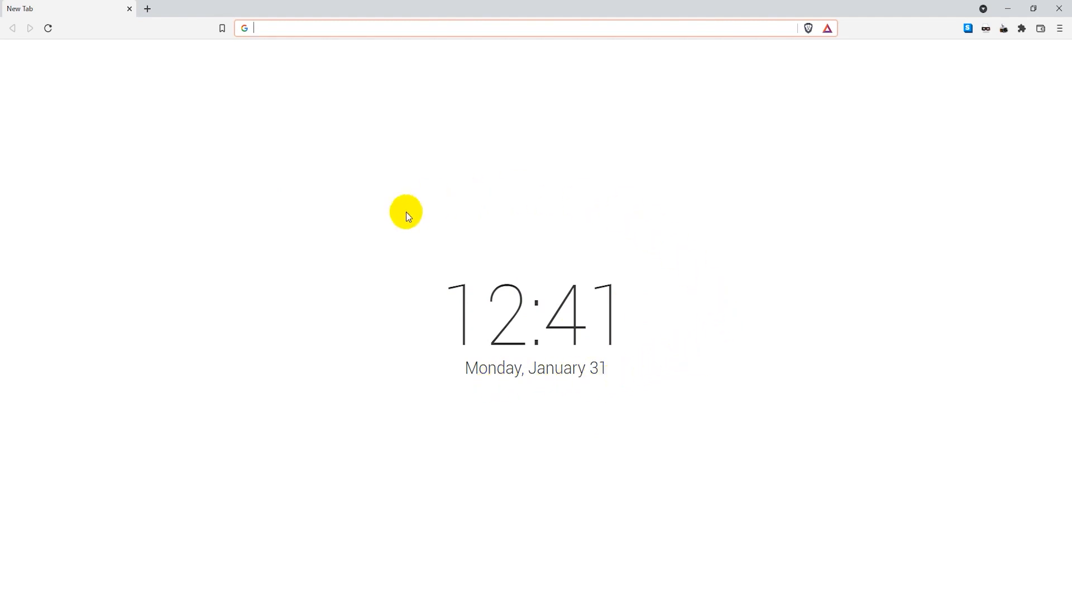
pyautogui.moveTo(880, 229)
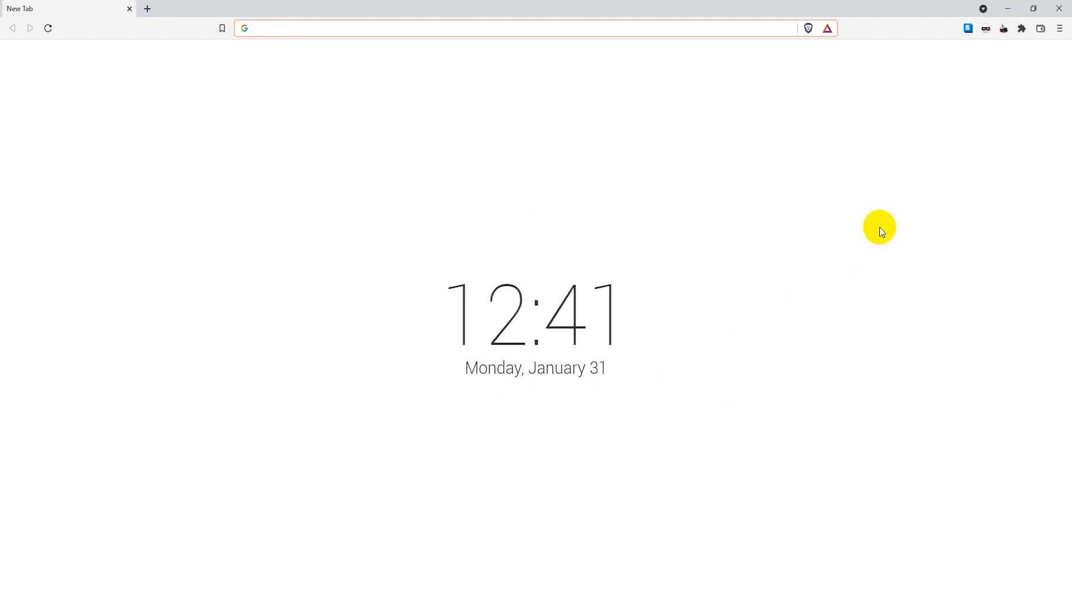
# Open the Options page for BWNT - New Tab from the Extensions menu
pyautogui.click(1021, 28)
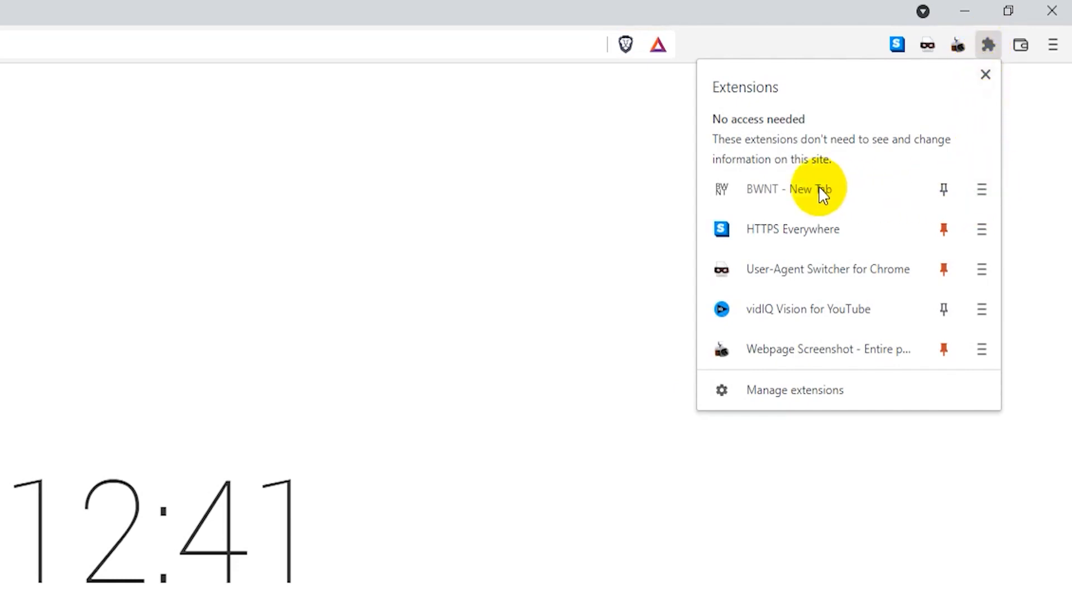
pyautogui.moveTo(983, 189)
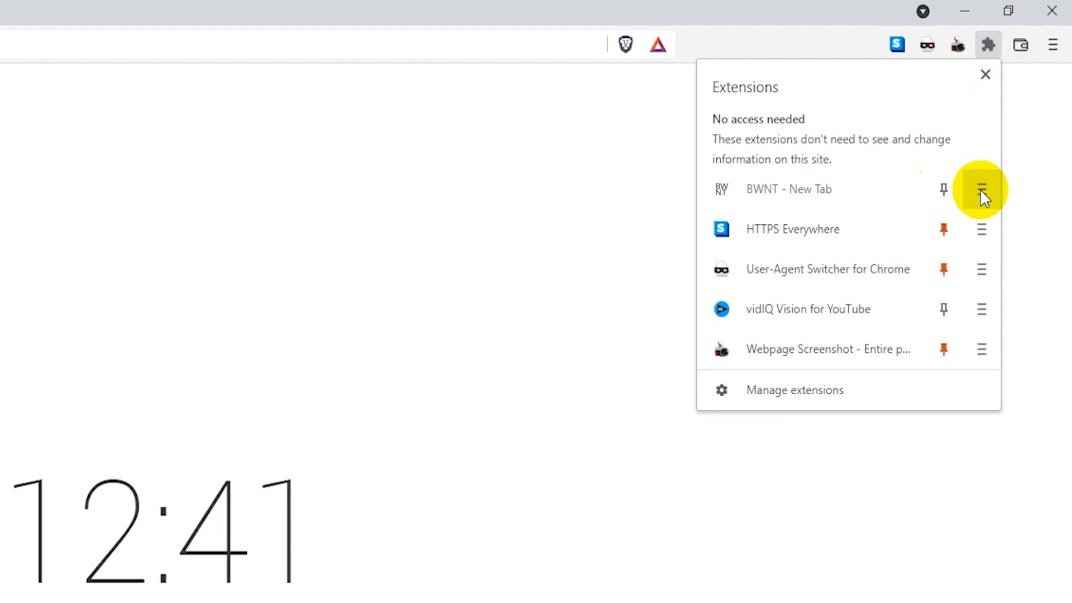
pyautogui.click(981, 189)
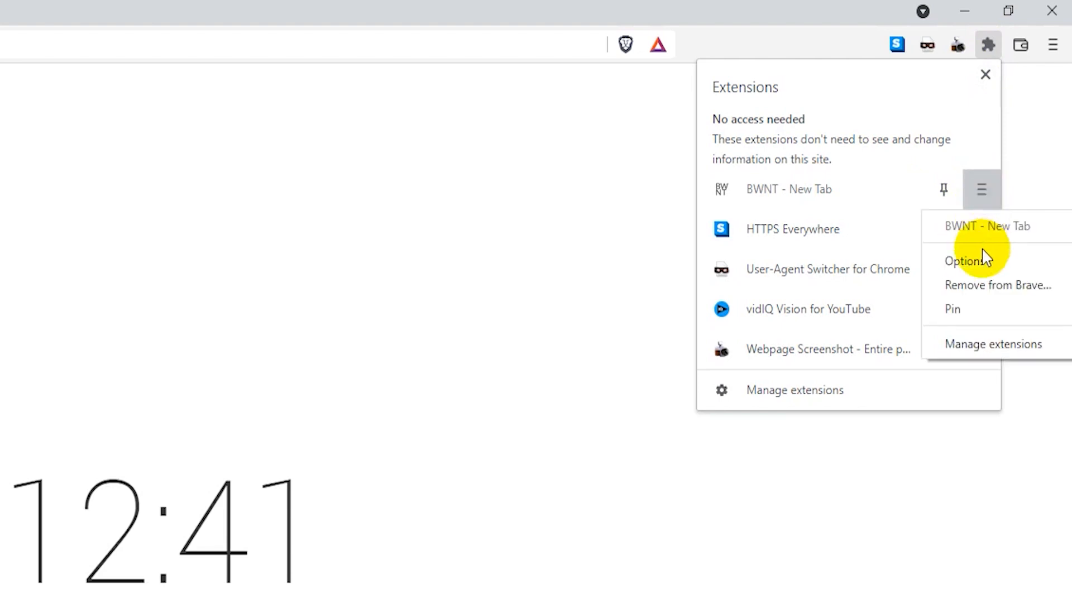
pyautogui.click(965, 260)
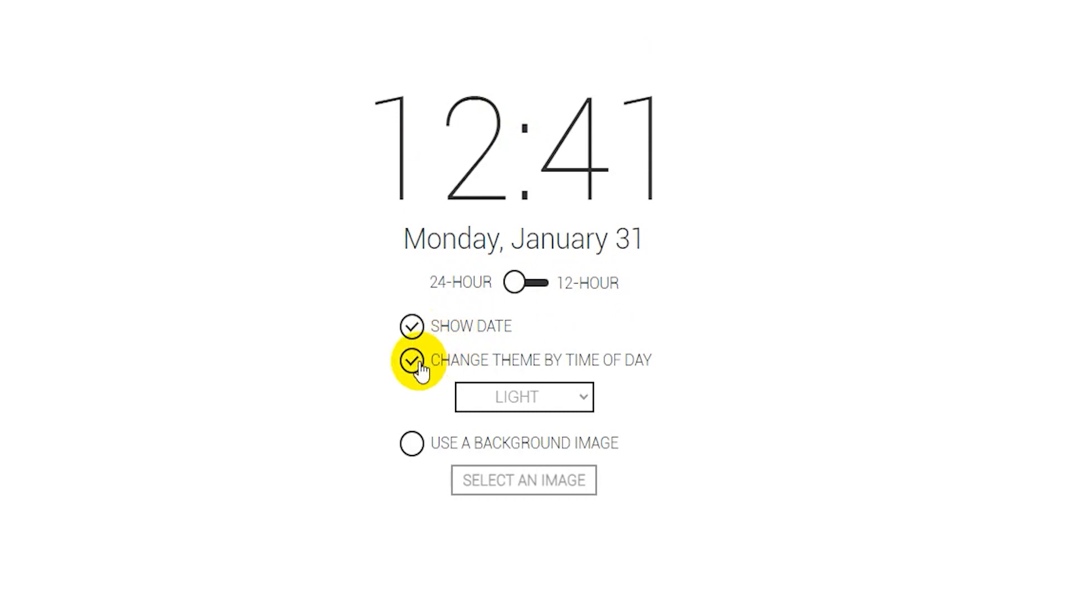
# Disable time-of-day theming and set bladerunner2049_002.png as the BWNT background image
pyautogui.click(412, 360)
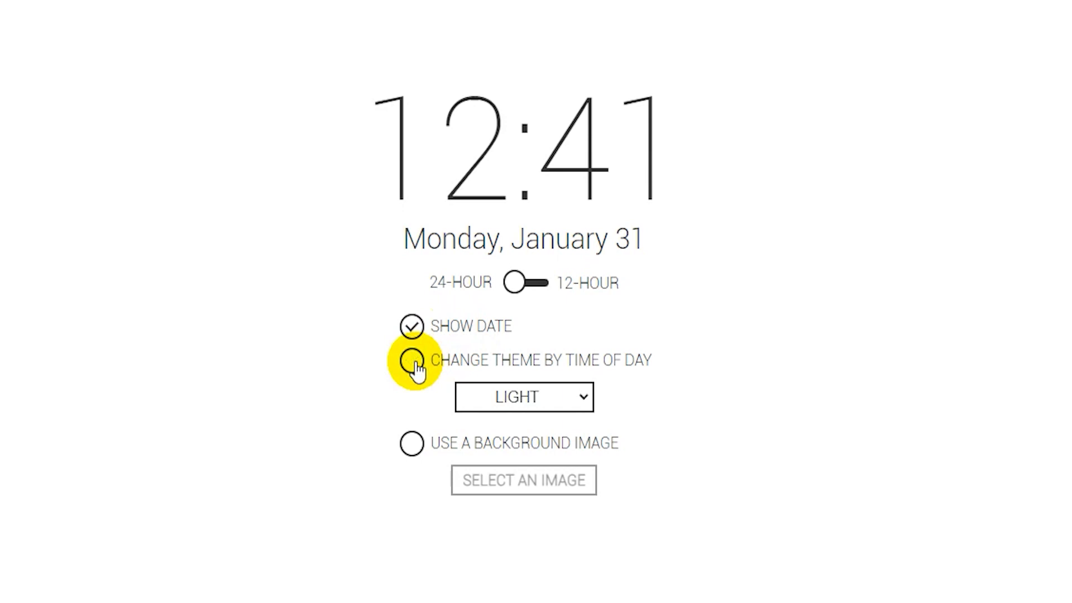
pyautogui.moveTo(437, 451)
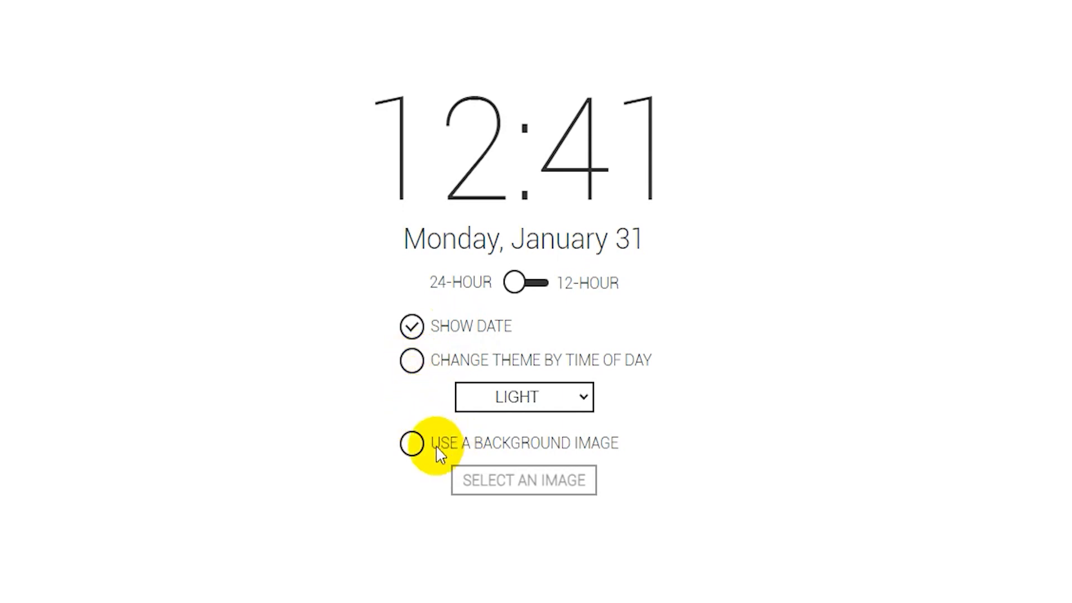
pyautogui.moveTo(494, 457)
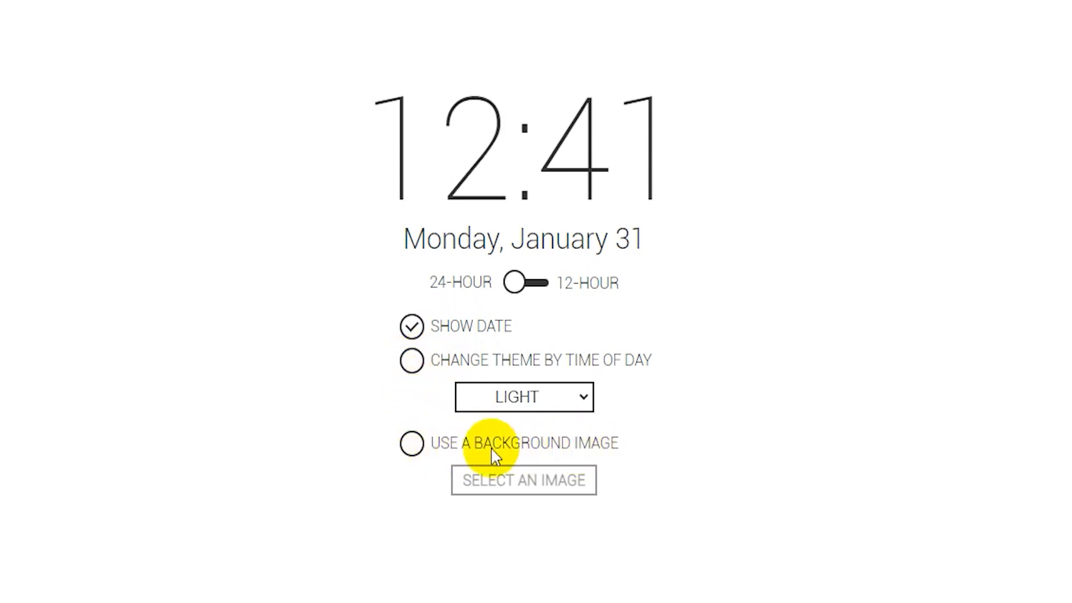
pyautogui.click(412, 443)
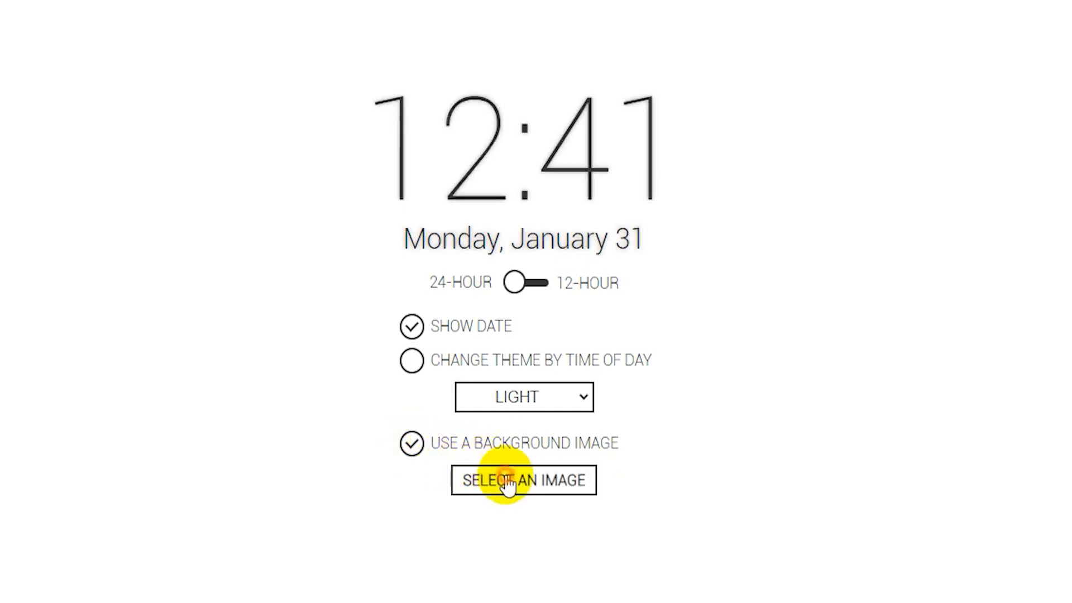
pyautogui.click(523, 480)
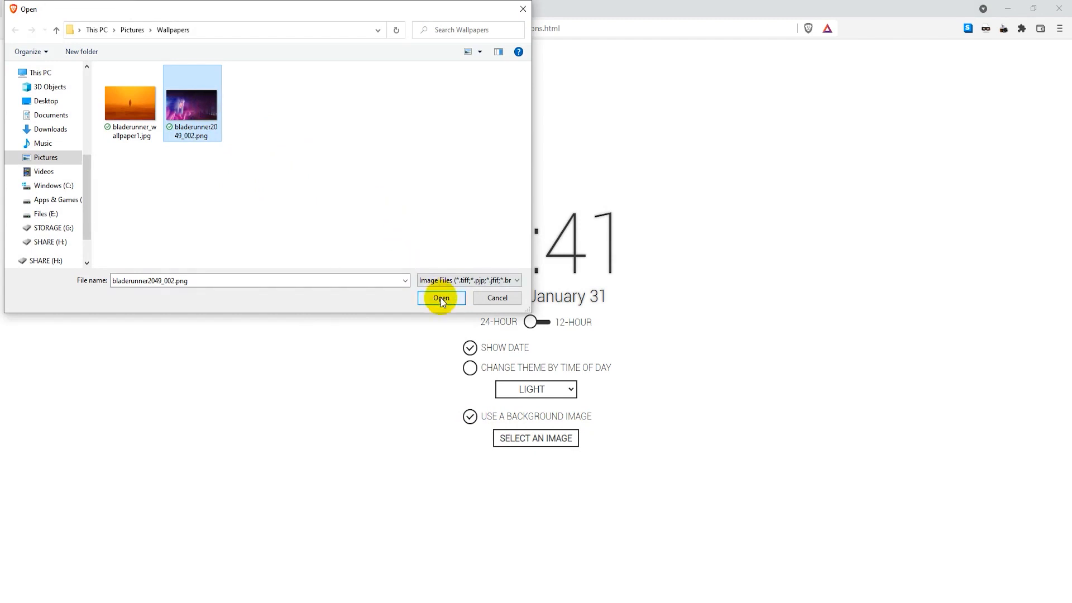
pyautogui.click(440, 298)
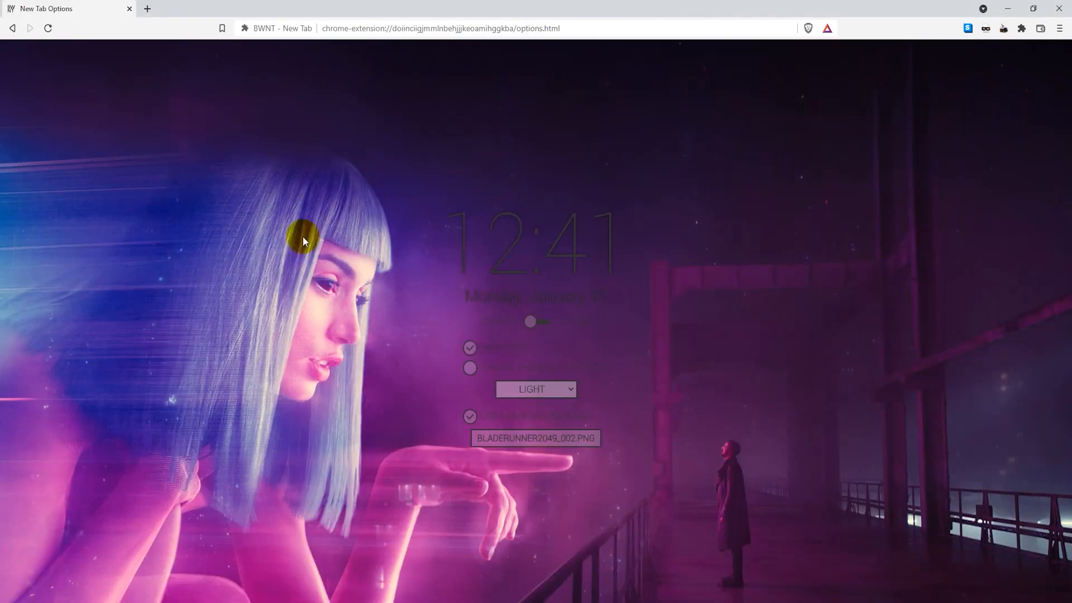
pyautogui.moveTo(360, 311)
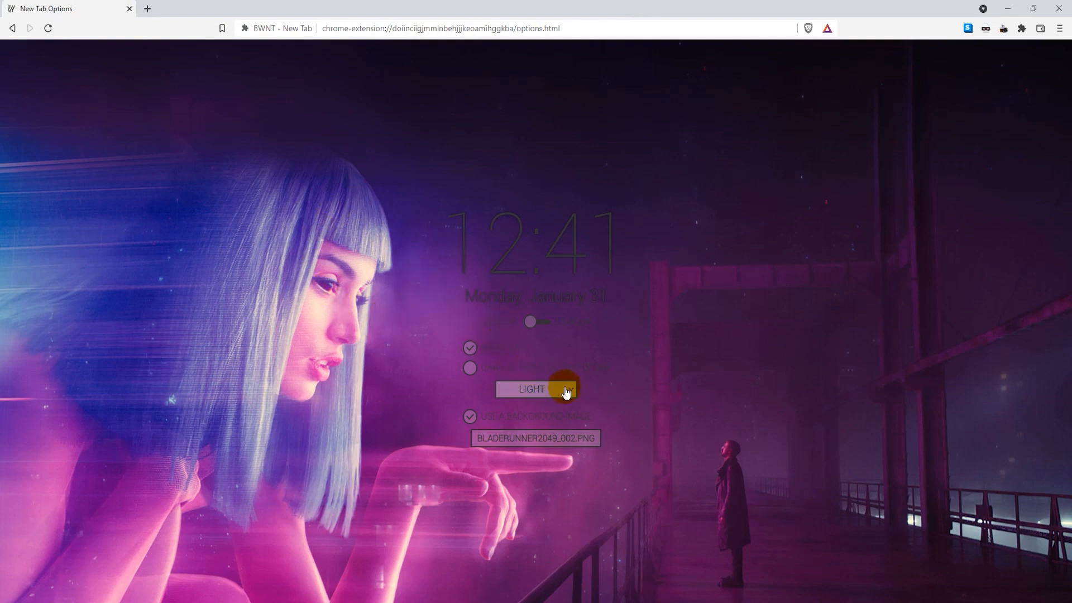
# Change the BWNT clock theme dropdown from LIGHT to DARK
pyautogui.click(535, 389)
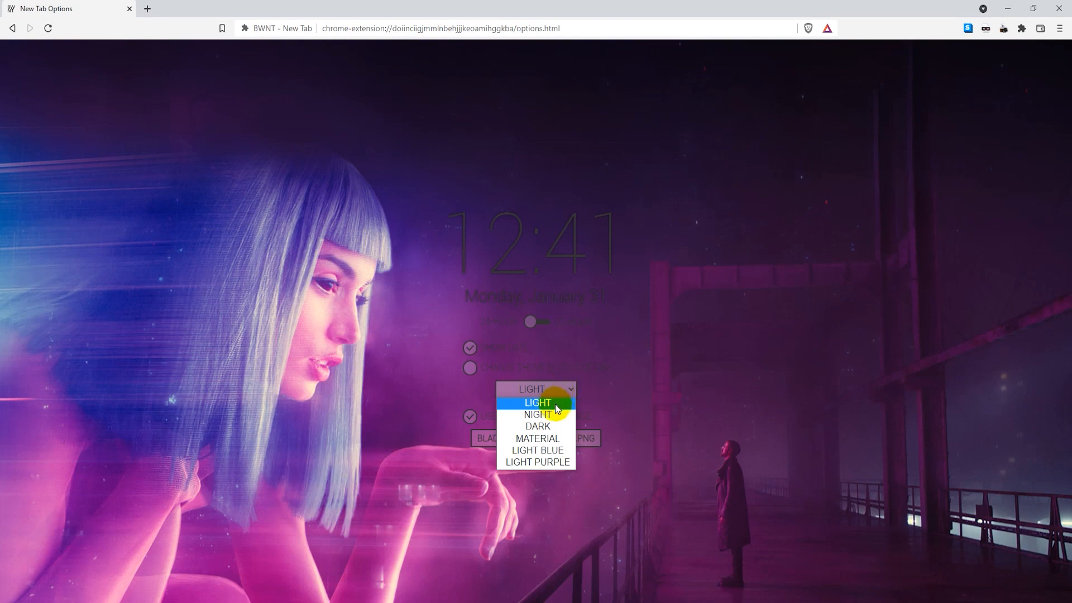
pyautogui.click(537, 426)
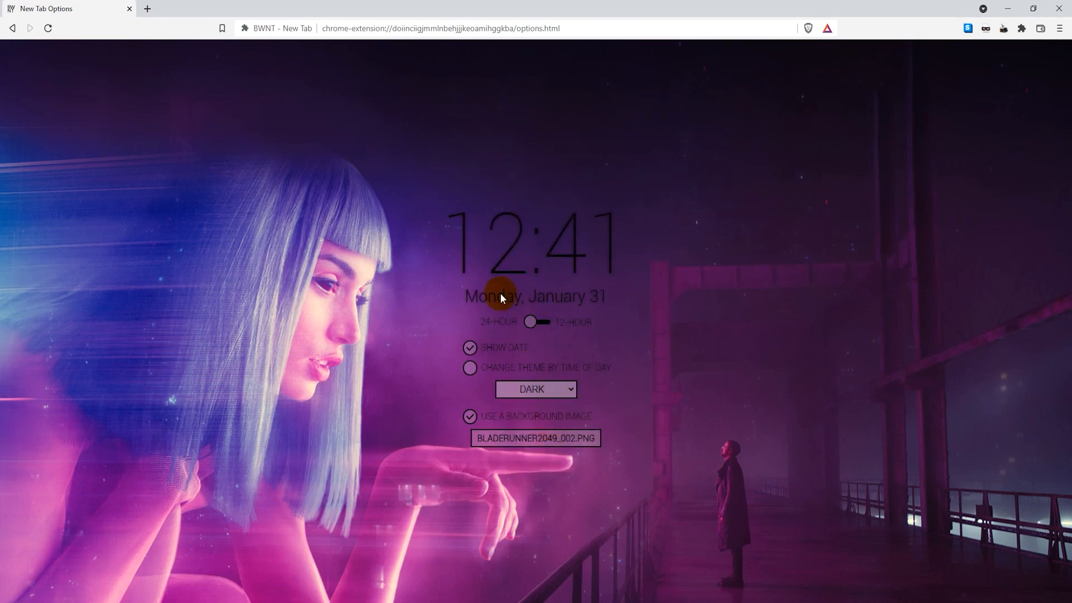
pyautogui.moveTo(607, 320)
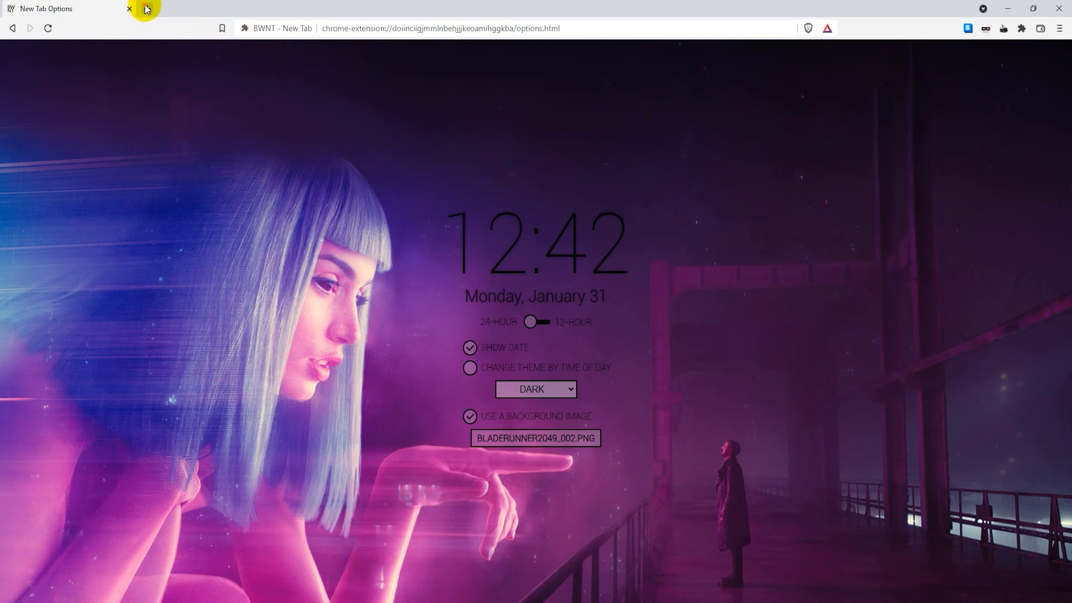
# Open a fresh tab showing the Dark-themed clock and date on the Blade Runner 2049 wallpaper
pyautogui.click(279, 8)
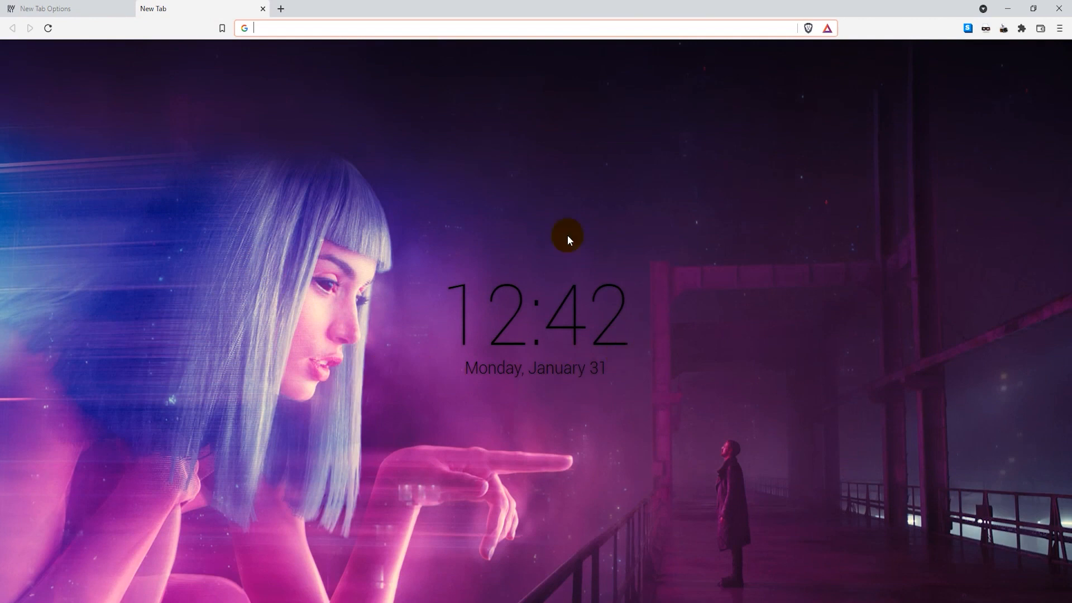
pyautogui.moveTo(608, 475)
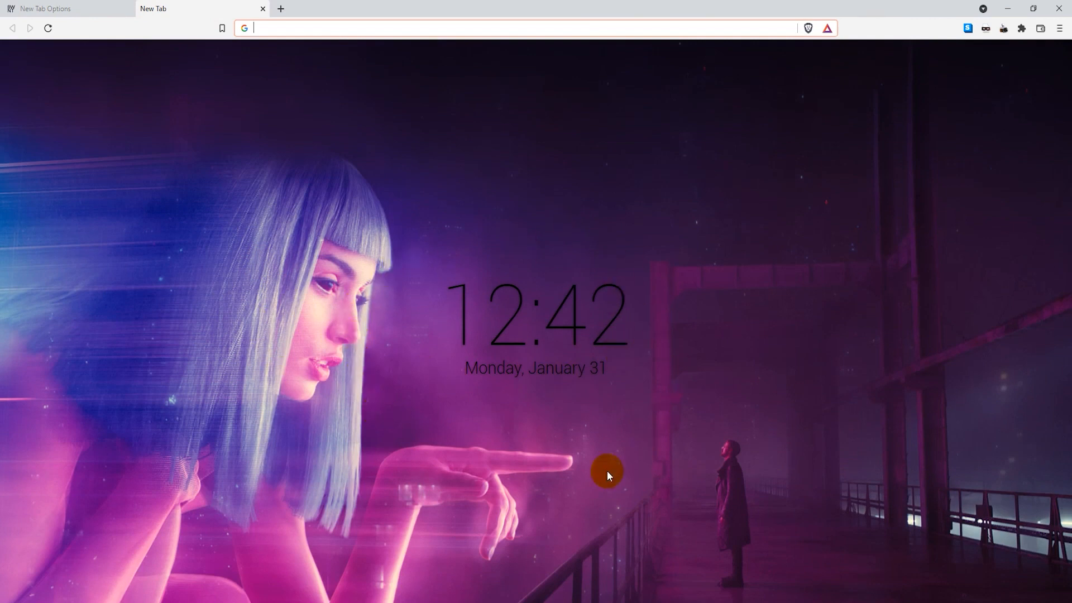
pyautogui.moveTo(696, 292)
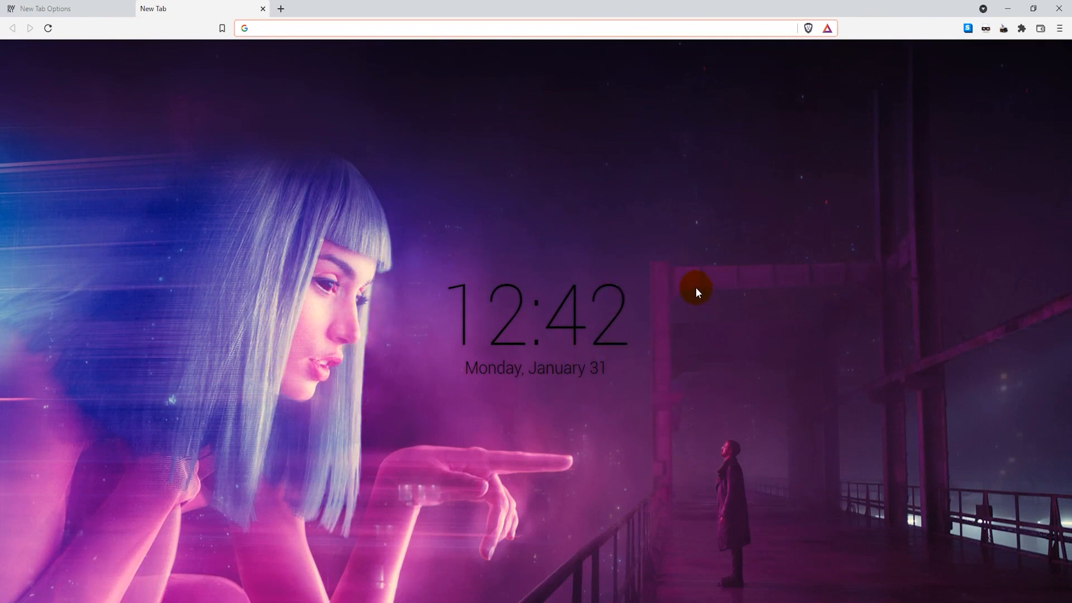